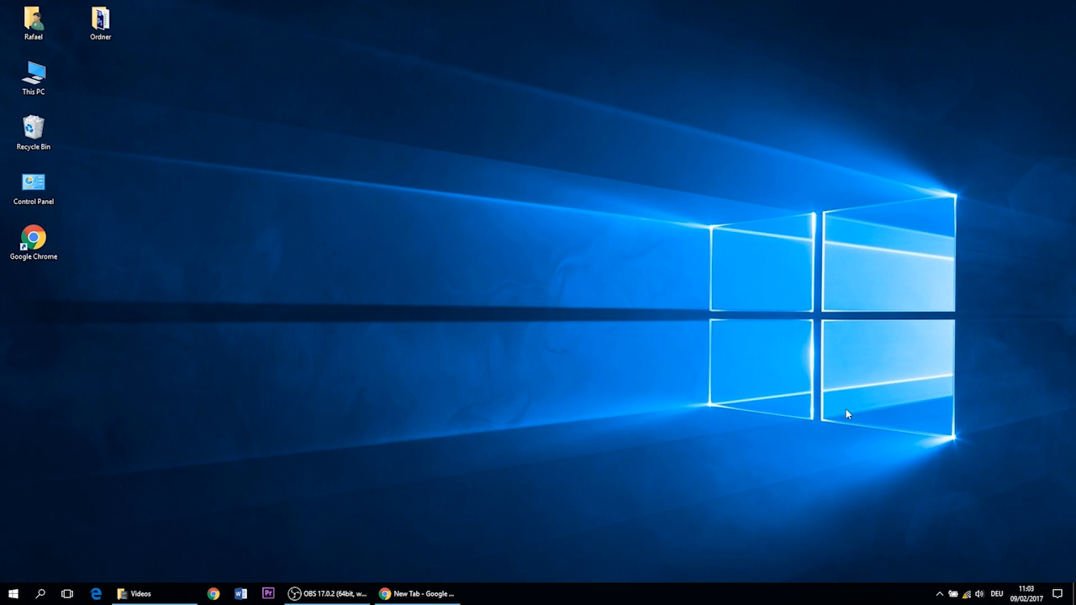
pyautogui.moveTo(928, 481)
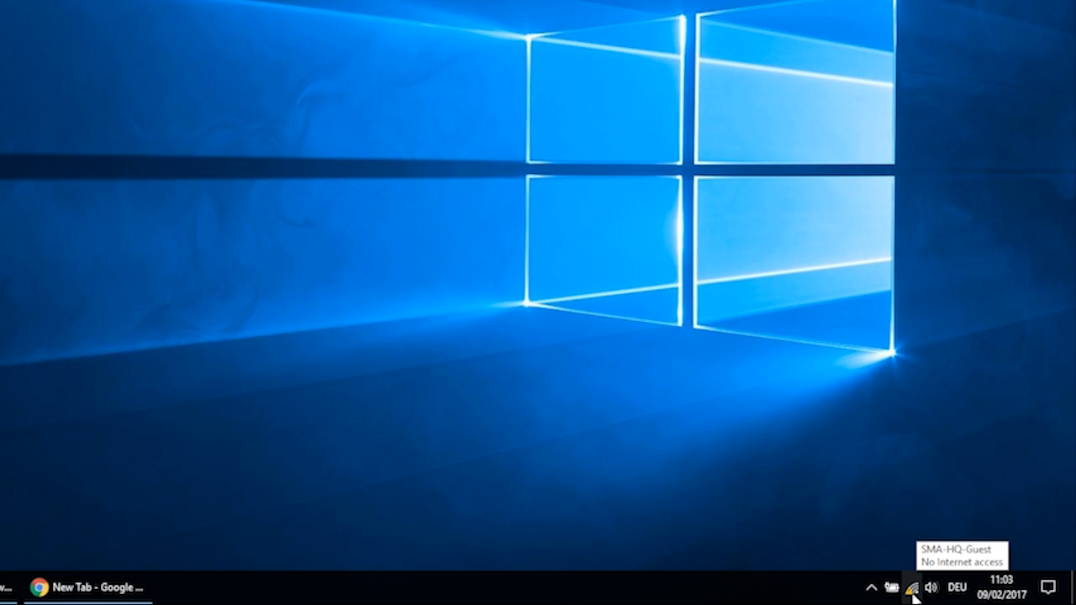
pyautogui.click(920, 576)
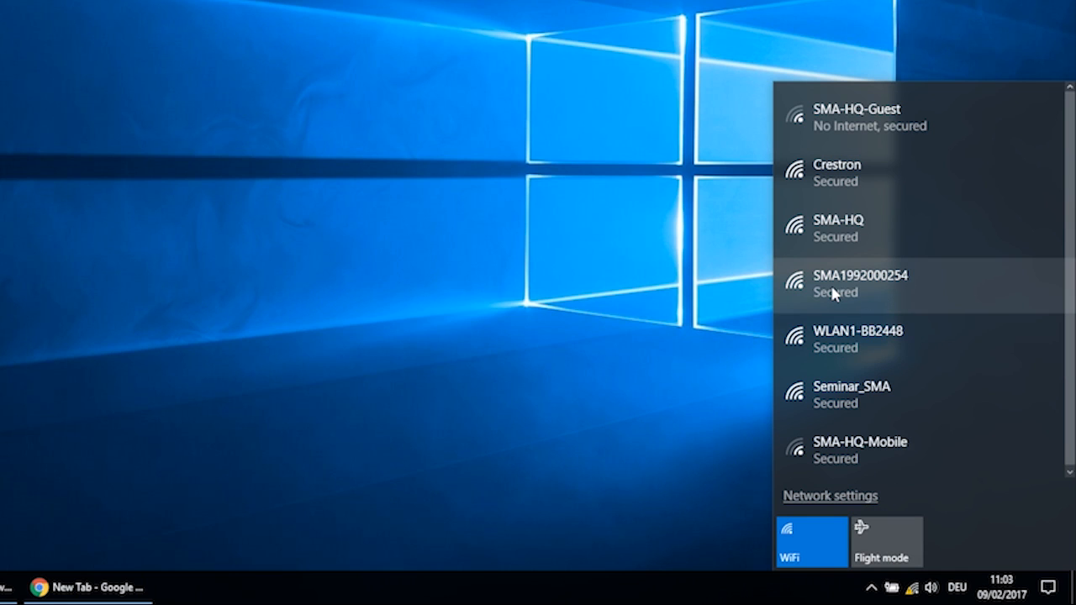
pyautogui.click(860, 282)
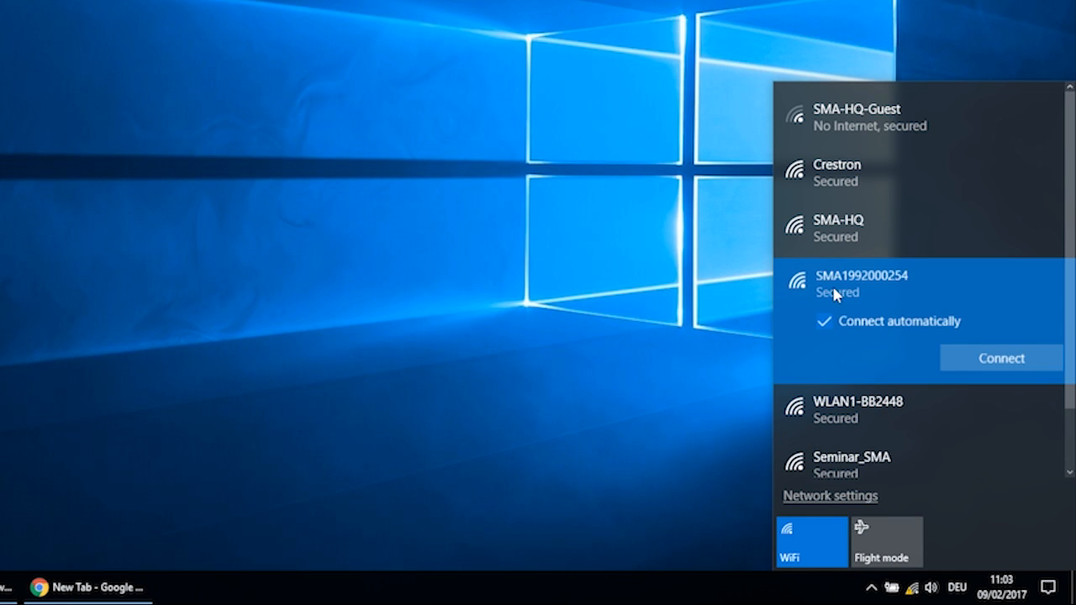
pyautogui.click(1000, 358)
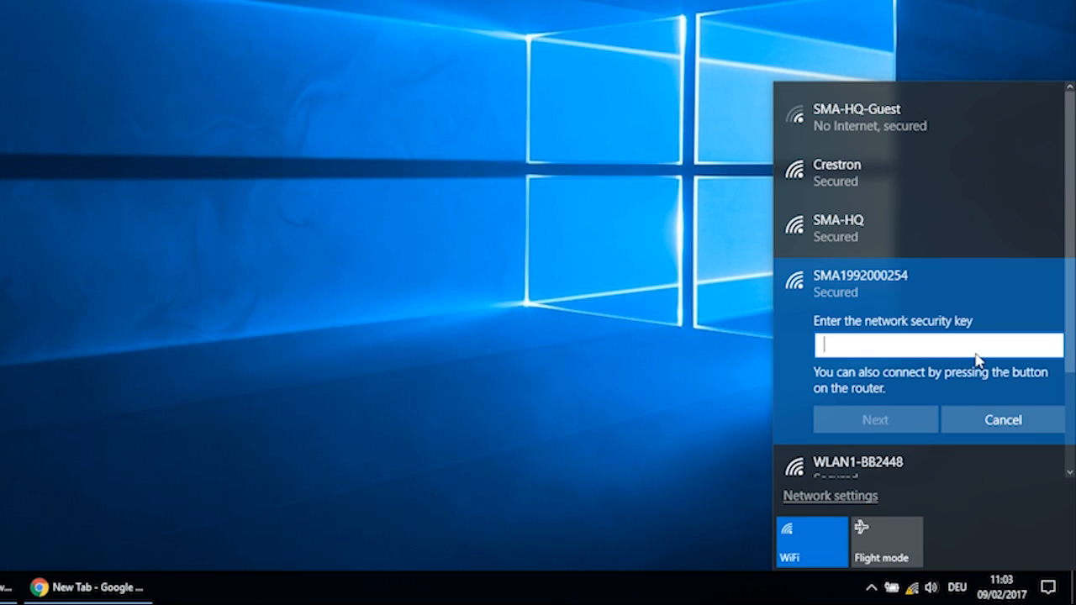
pyautogui.moveTo(942, 379)
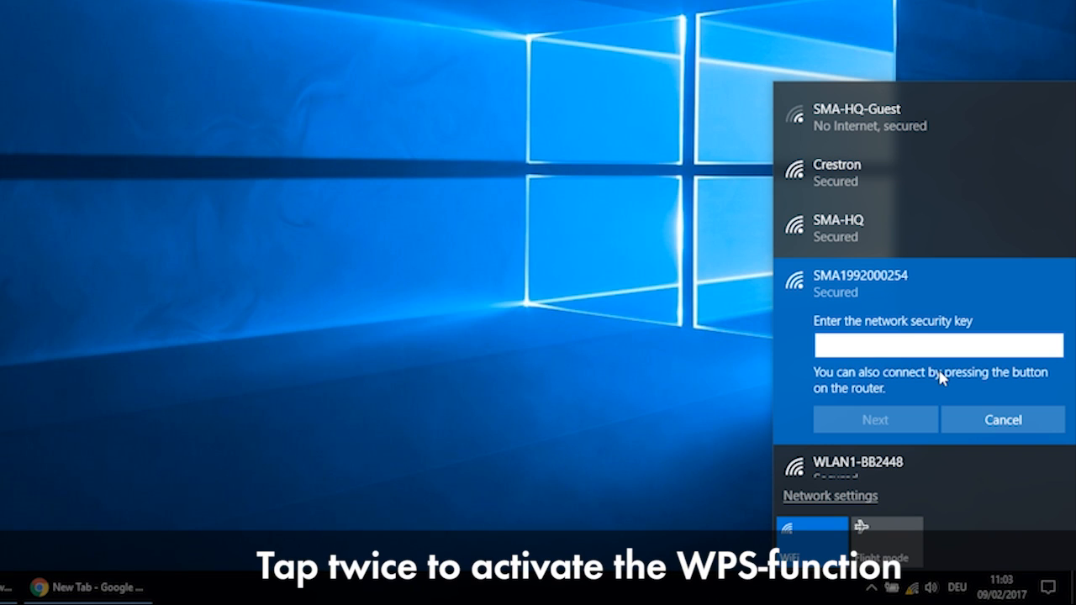
pyautogui.moveTo(966, 390)
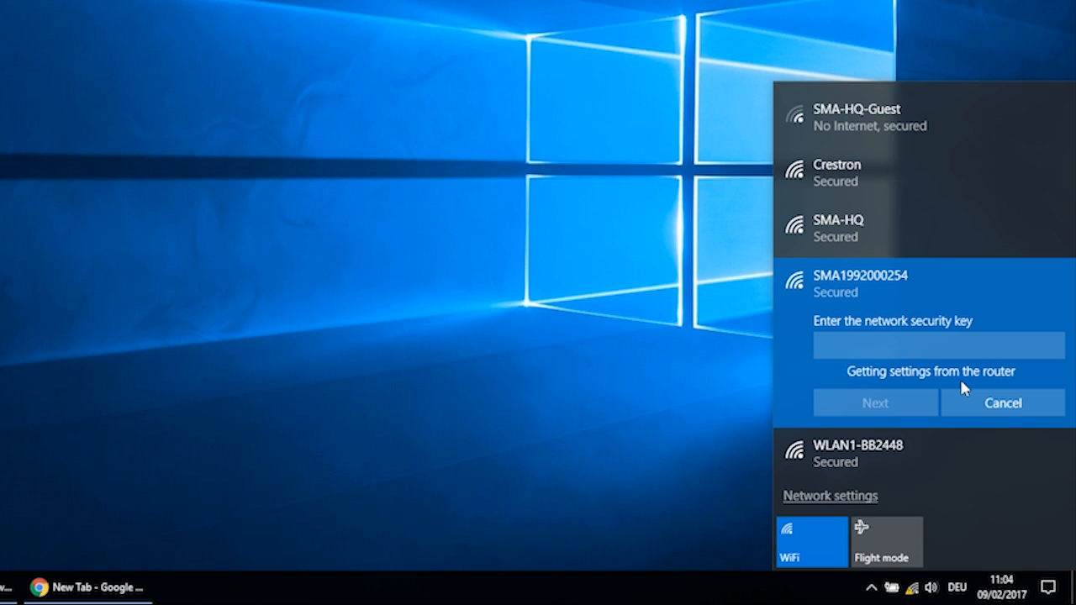
pyautogui.click(1002, 403)
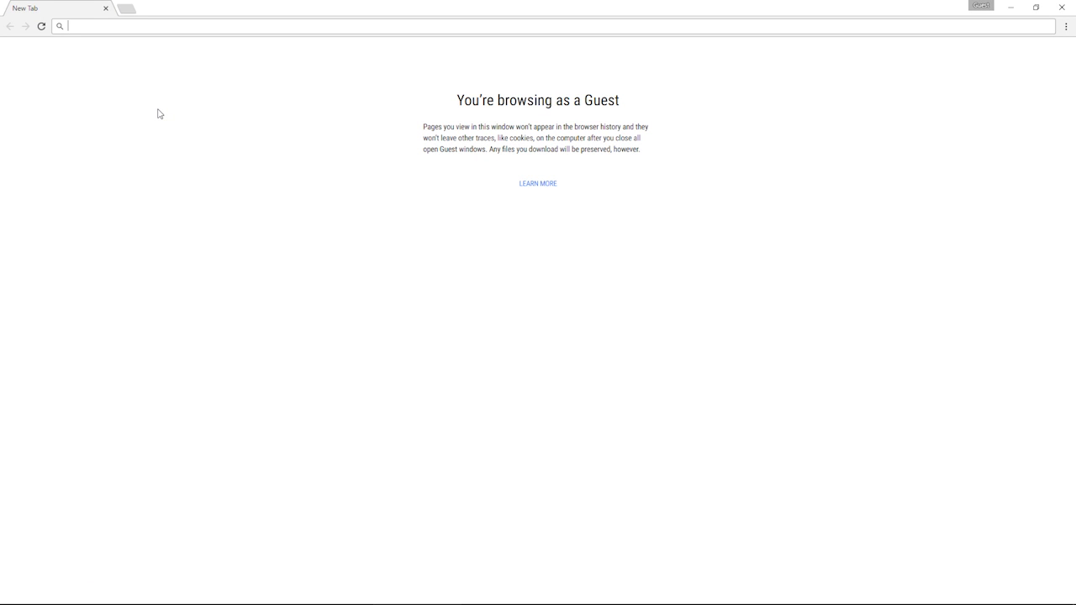
# Step: Navigate Chrome to the inverter's address 192.168.12.3 to reach the login page
pyautogui.write('1')
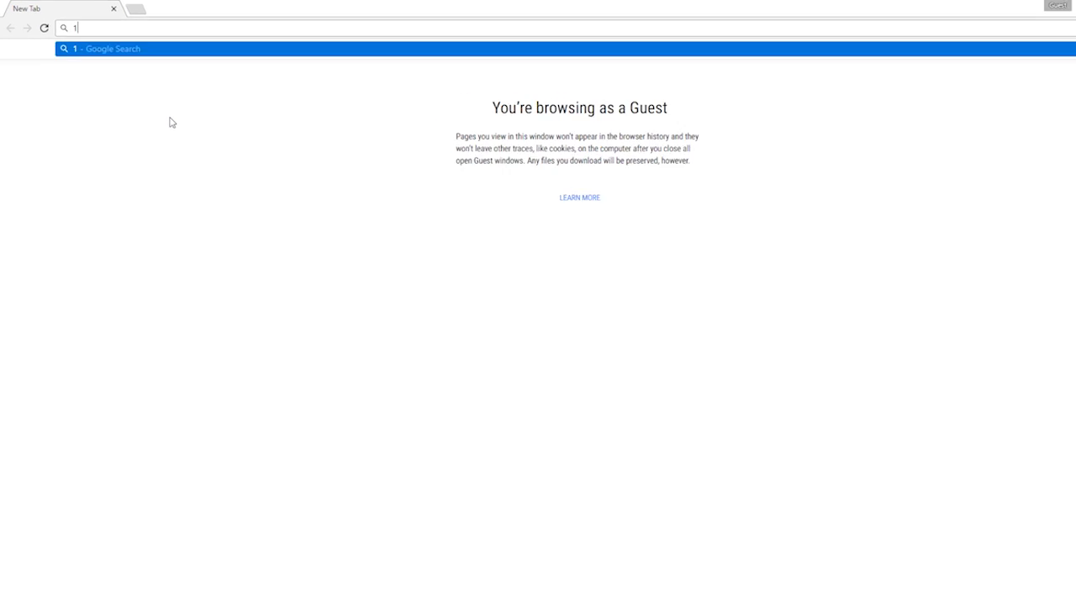
pyautogui.write('92.')
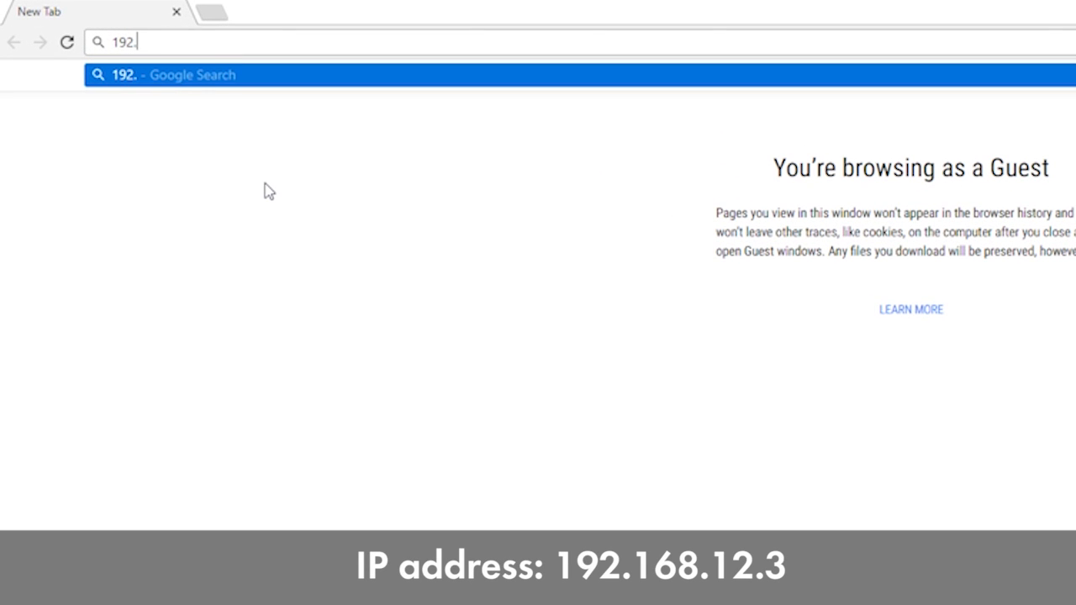
pyautogui.write('168.')
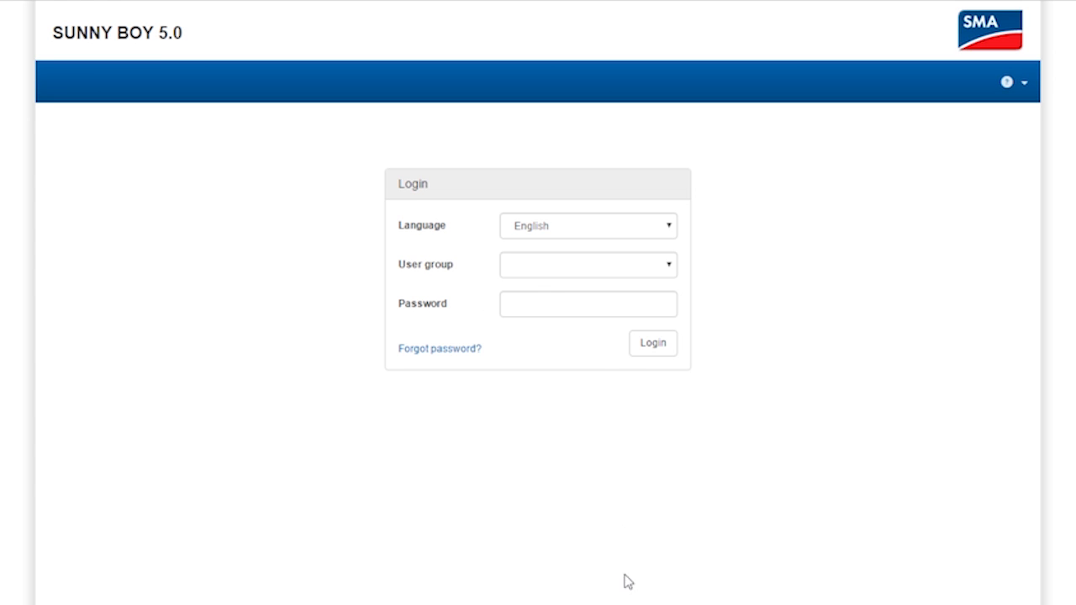
# Step: Choose the Installer user group and enter the new installer password
pyautogui.click(586, 264)
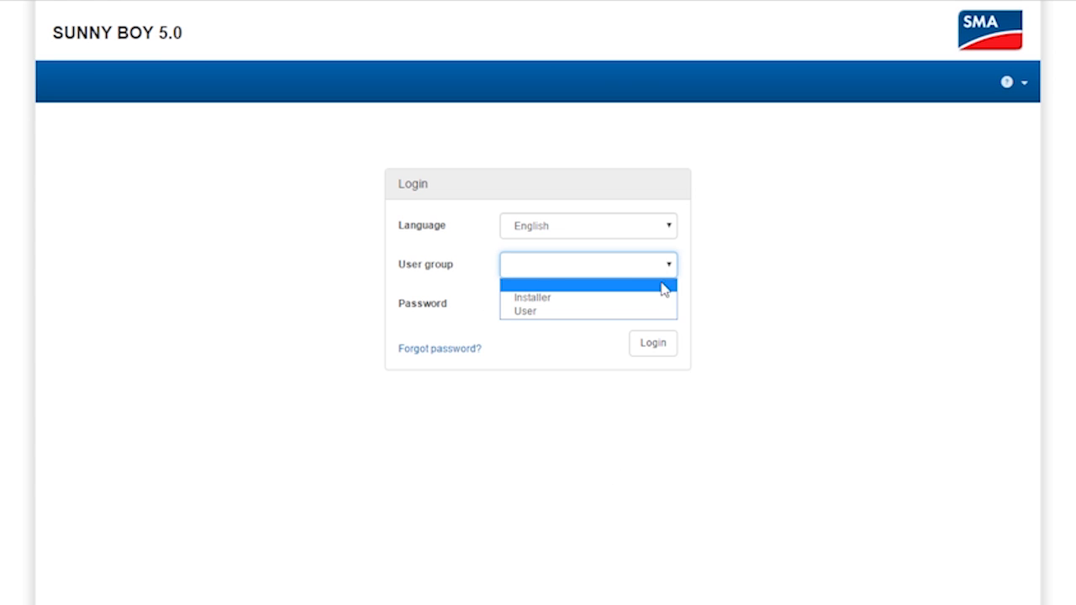
pyautogui.moveTo(662, 301)
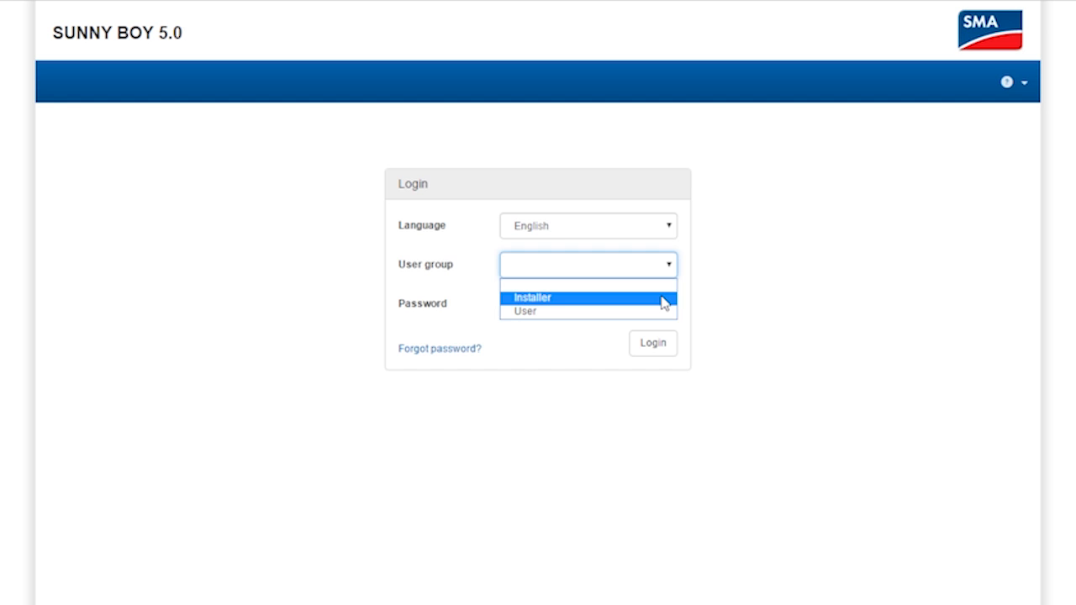
pyautogui.click(534, 298)
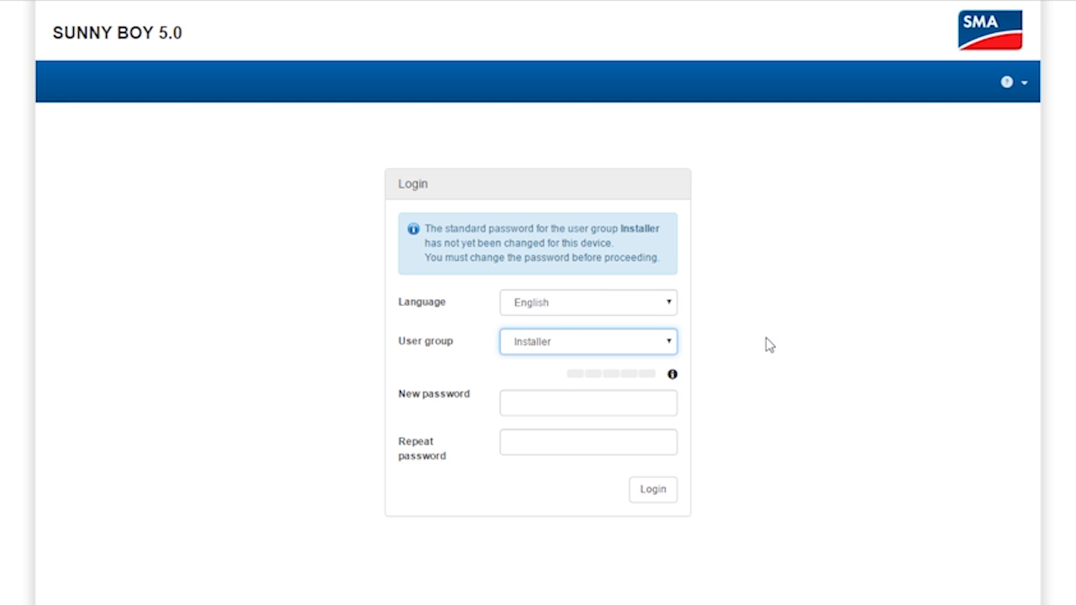
pyautogui.click(589, 404)
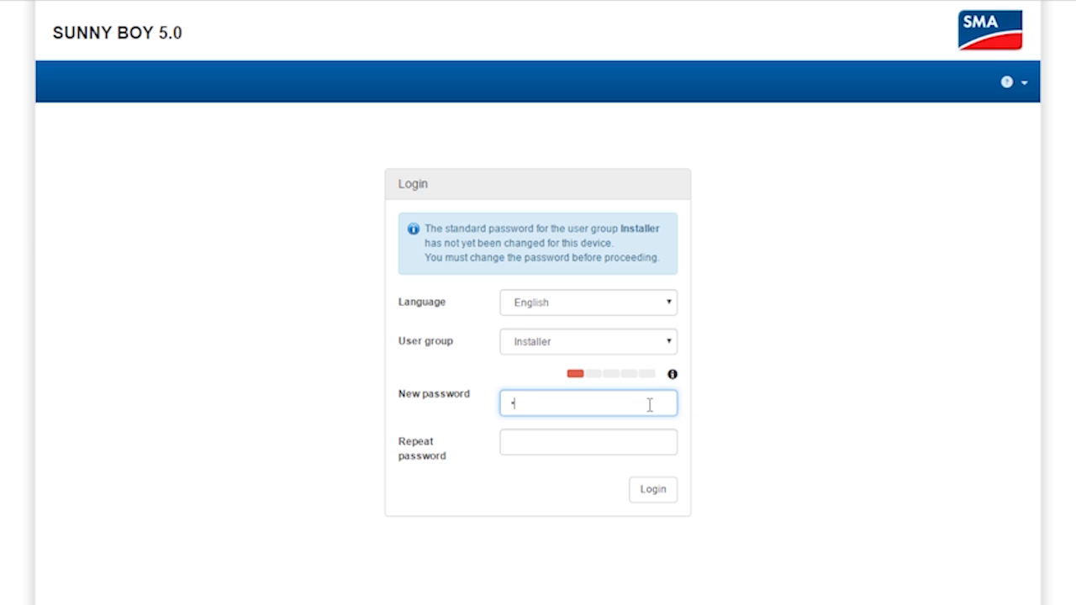
pyautogui.write('assword')
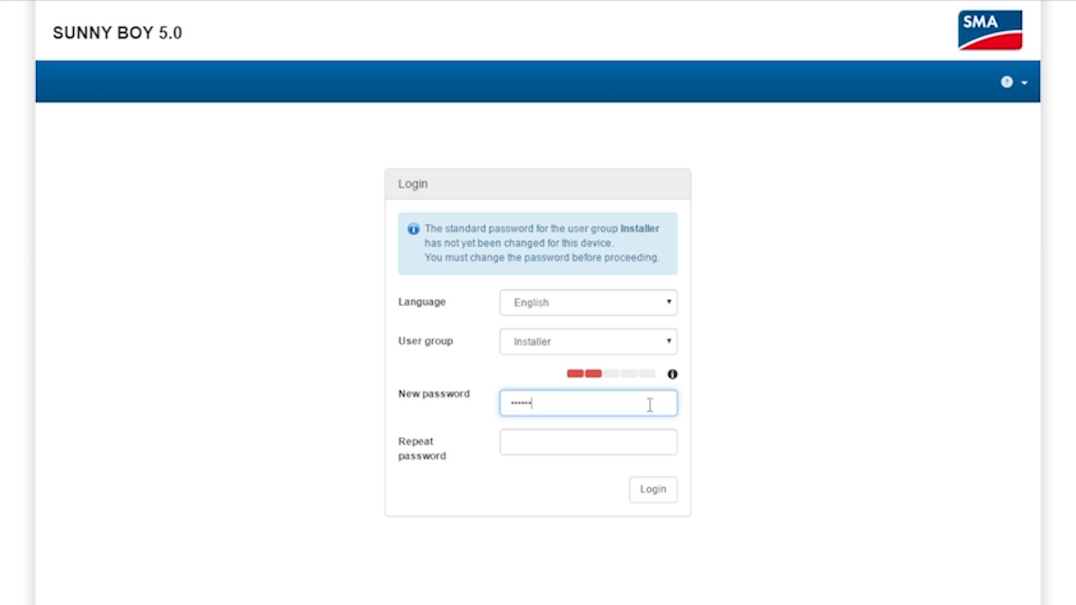
pyautogui.write('•')
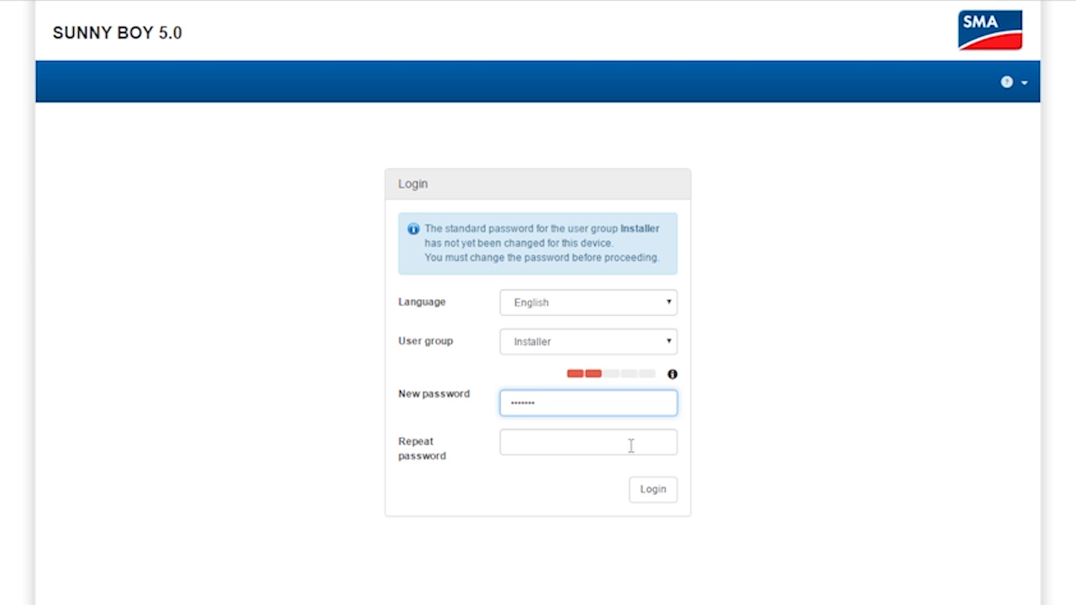
# Step: Repeat the new password and log in to the Home dashboard
pyautogui.click(588, 444)
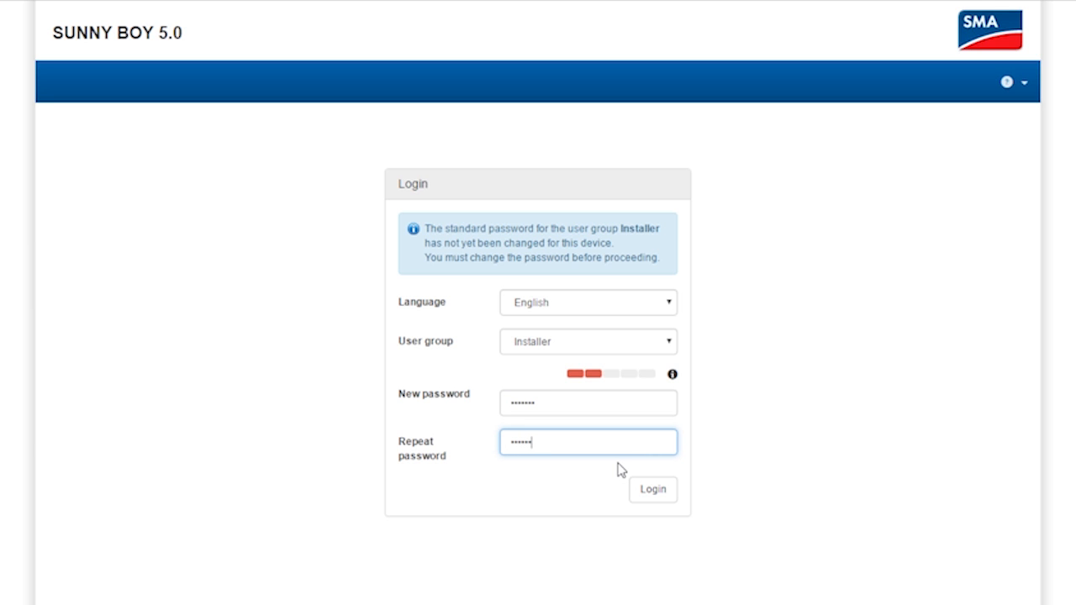
pyautogui.write('•')
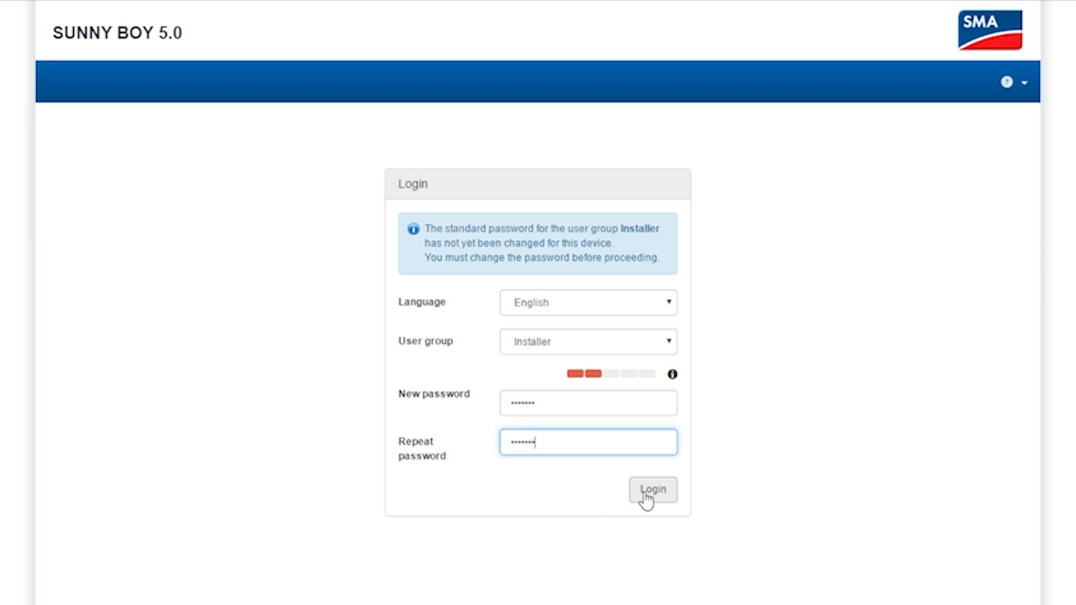
pyautogui.click(652, 489)
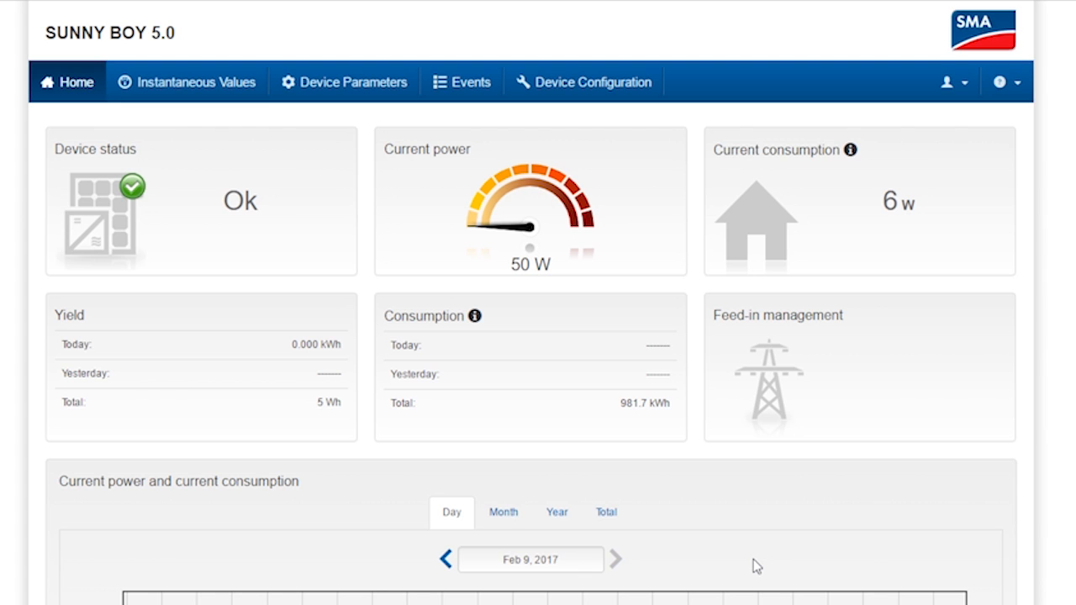
pyautogui.moveTo(1046, 387)
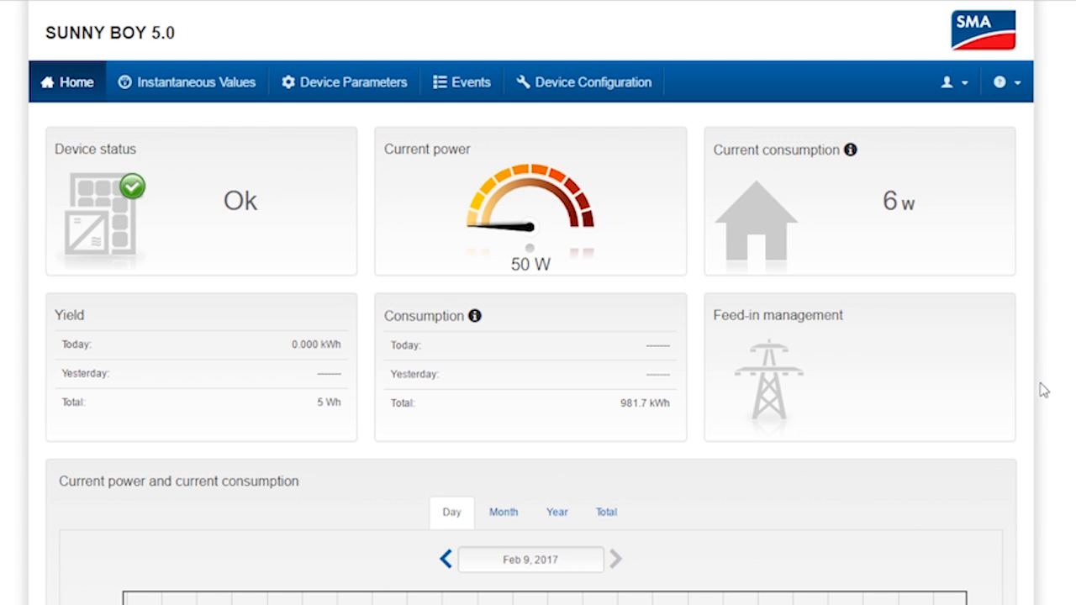
pyautogui.moveTo(954, 82)
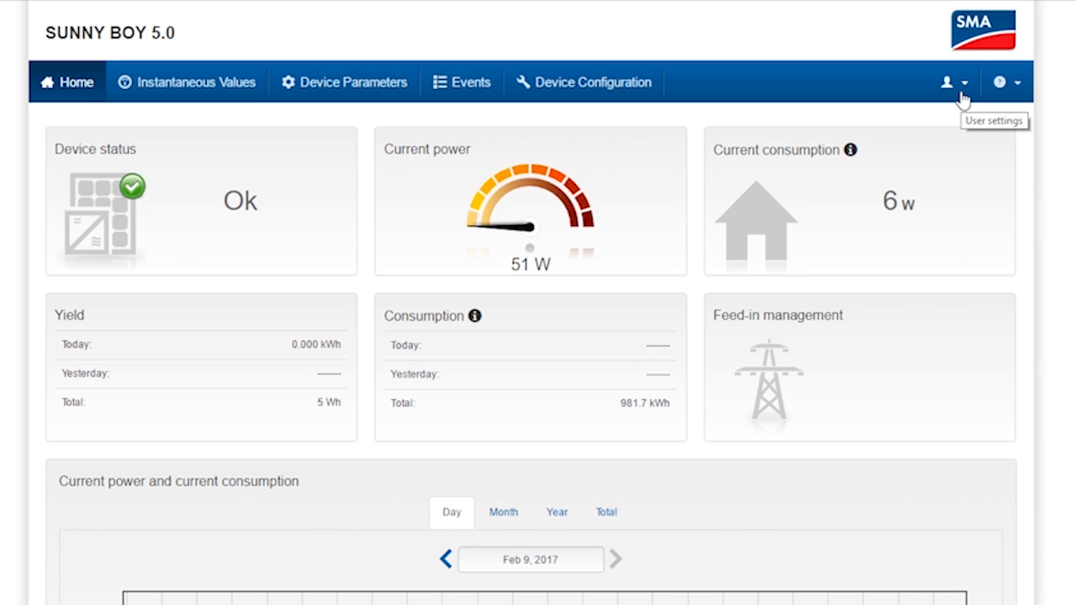
# Step: Start the installation assistant from the account options menu
pyautogui.click(962, 81)
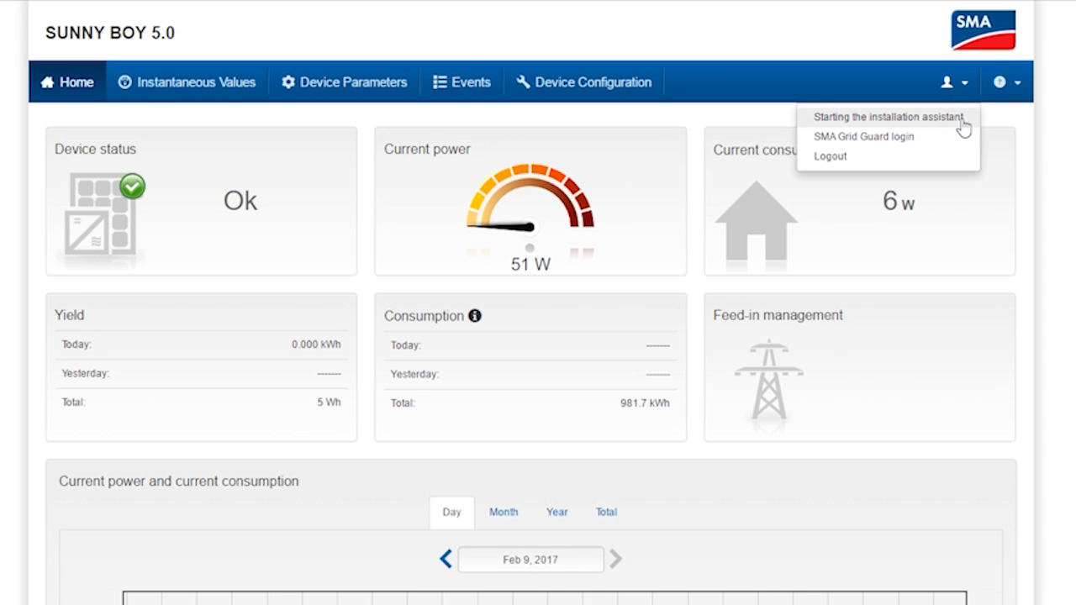
pyautogui.click(901, 116)
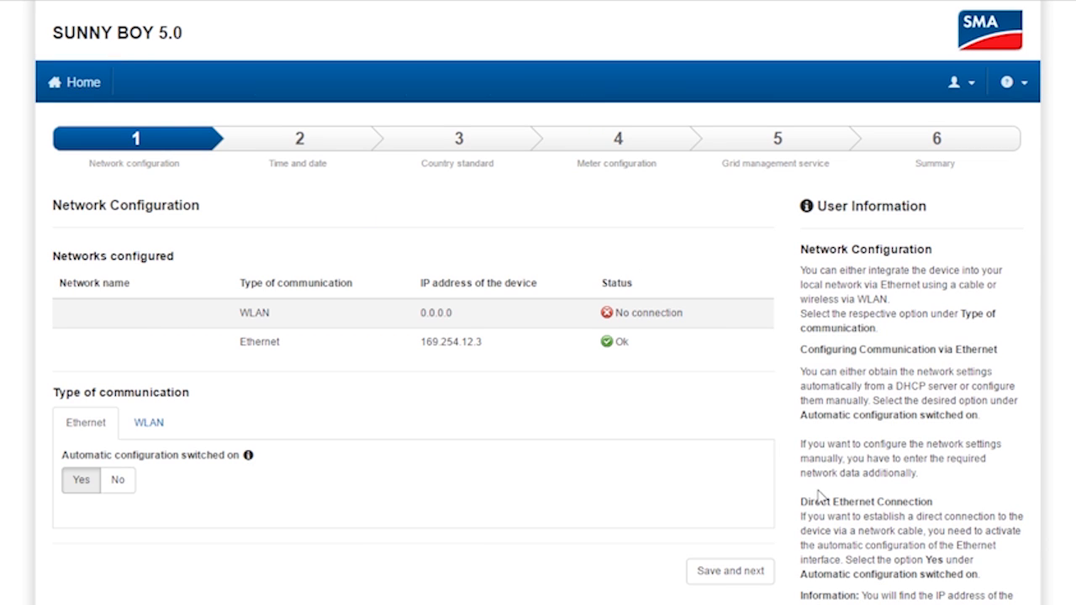
pyautogui.moveTo(819, 504)
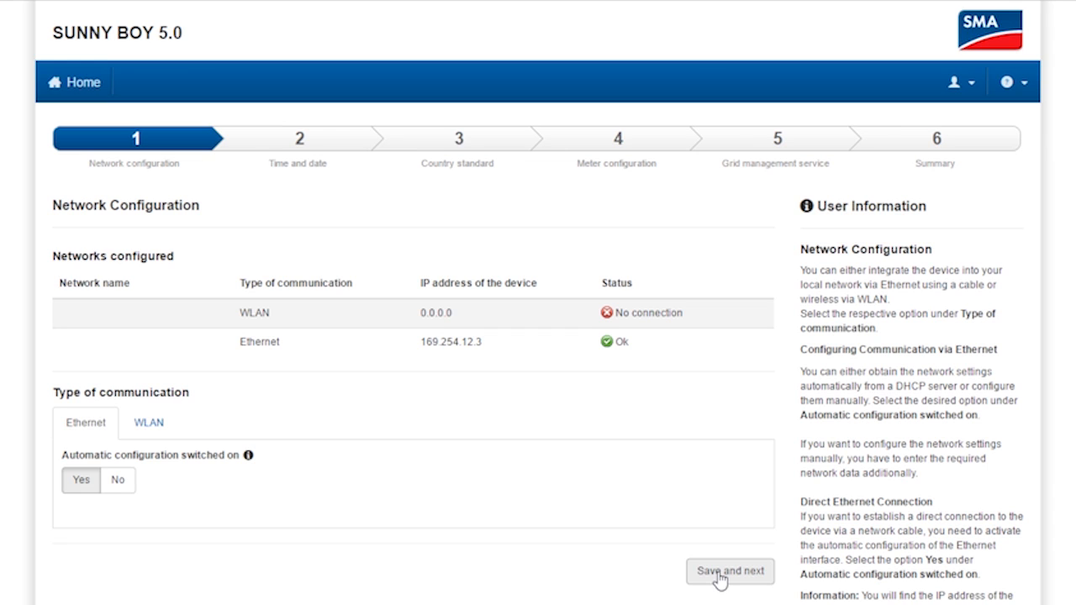
# Step: Keep the network and date/time settings unchanged, reaching the Country Standard step
pyautogui.click(730, 571)
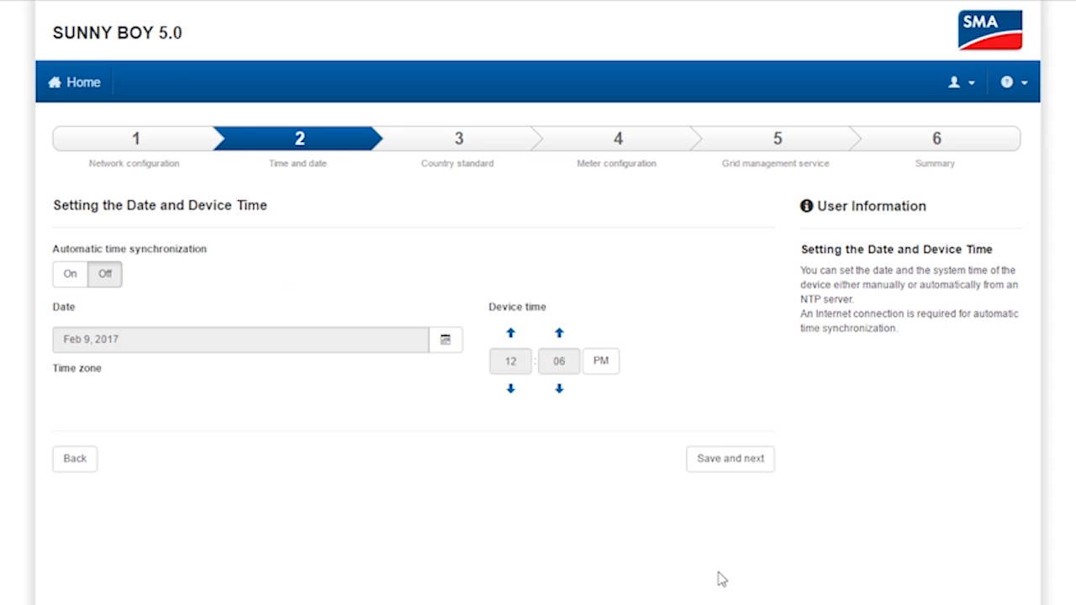
pyautogui.click(69, 274)
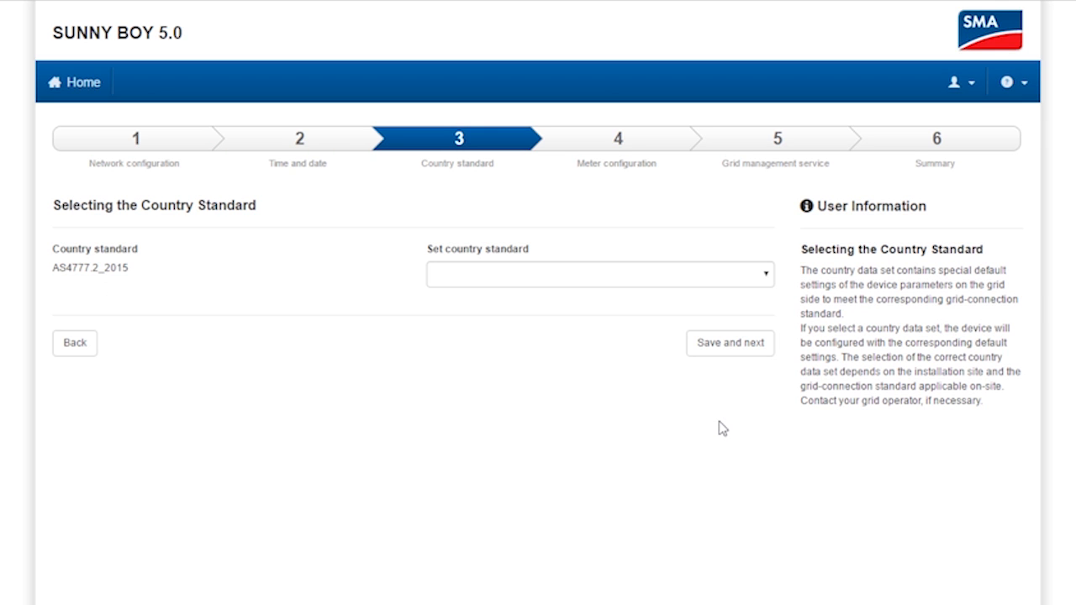
pyautogui.moveTo(763, 292)
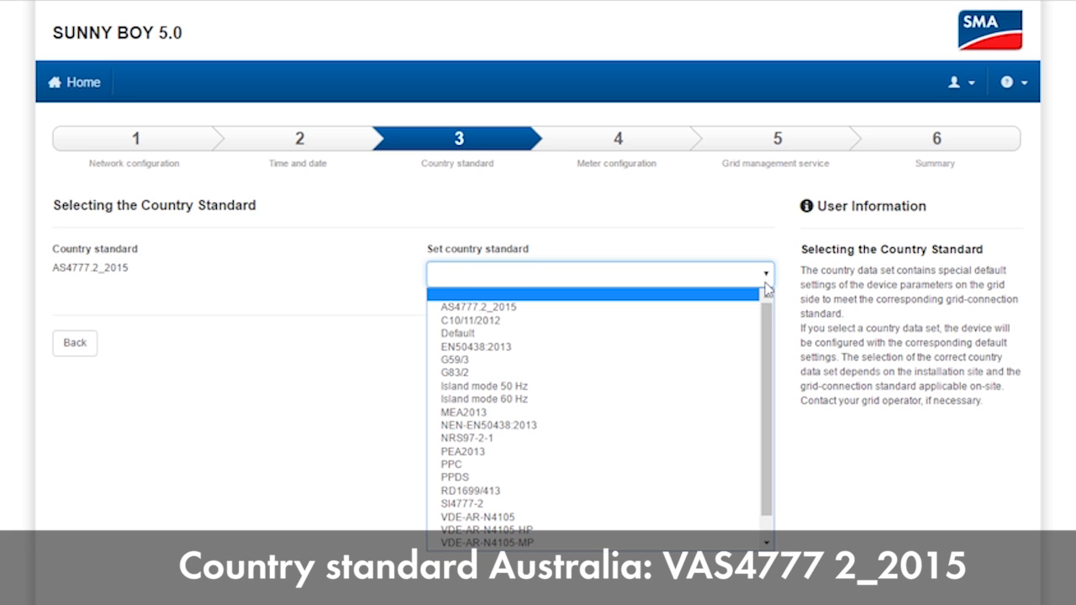
# Step: Set the country standard to AS4777.2_2015 and save it
pyautogui.click(464, 305)
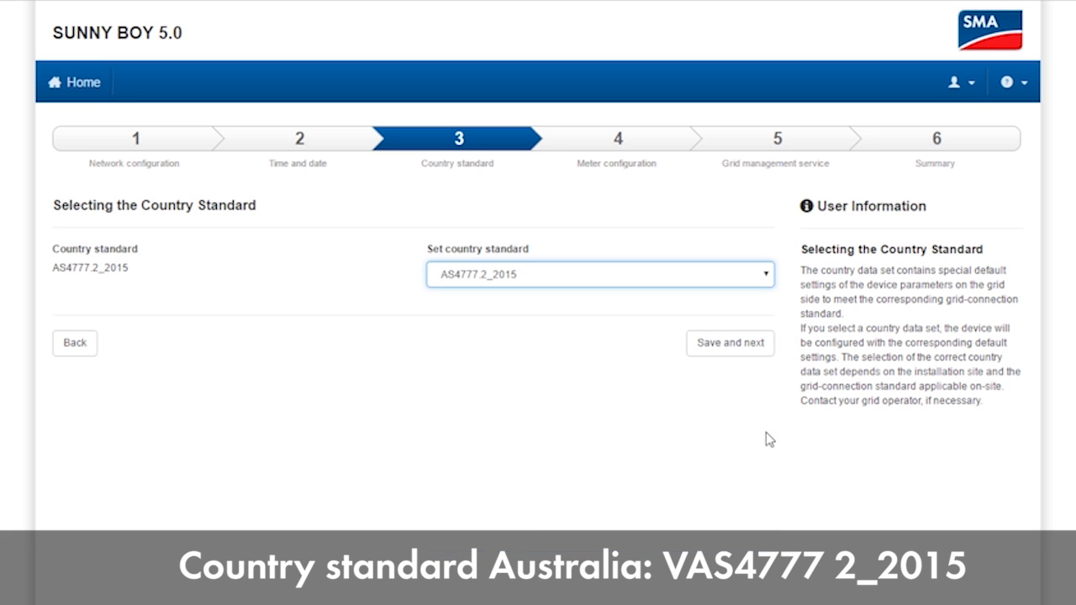
pyautogui.click(729, 343)
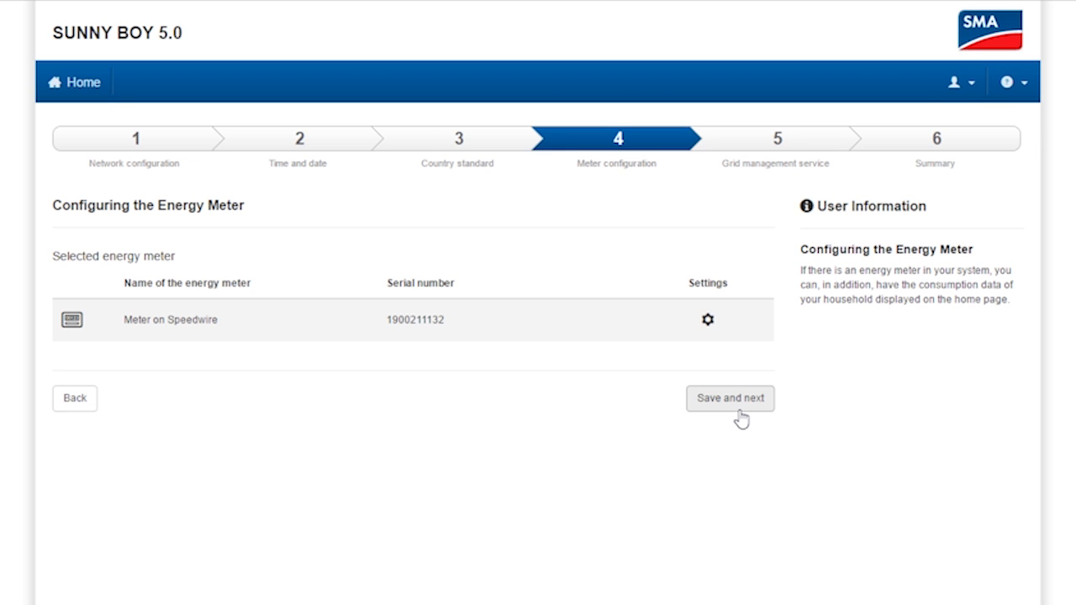
# Step: Accept the energy meter and grid management settings, reaching the Summary
pyautogui.click(729, 398)
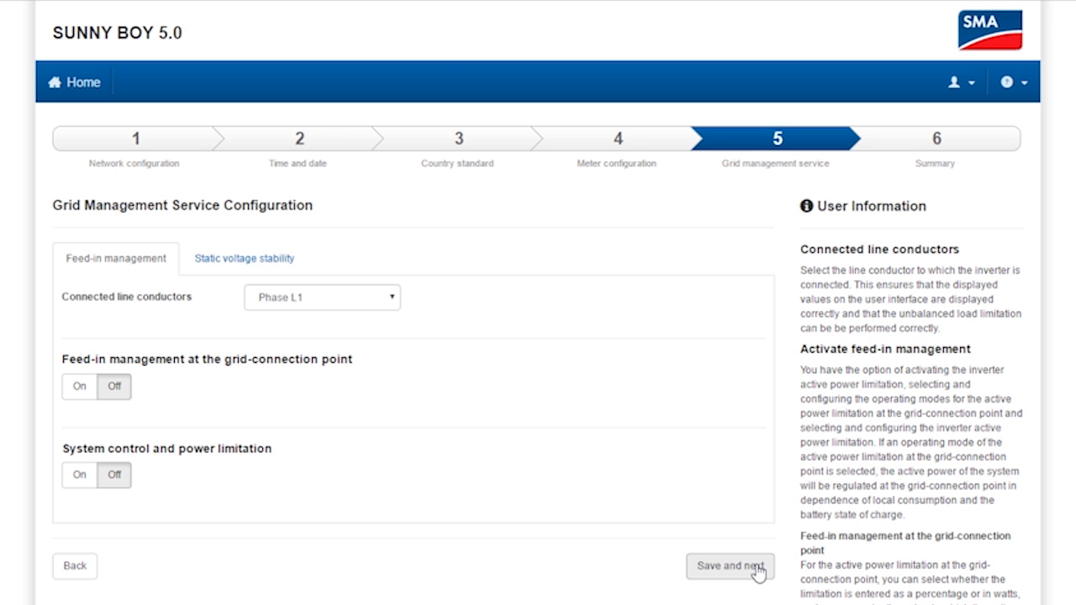
pyautogui.click(731, 565)
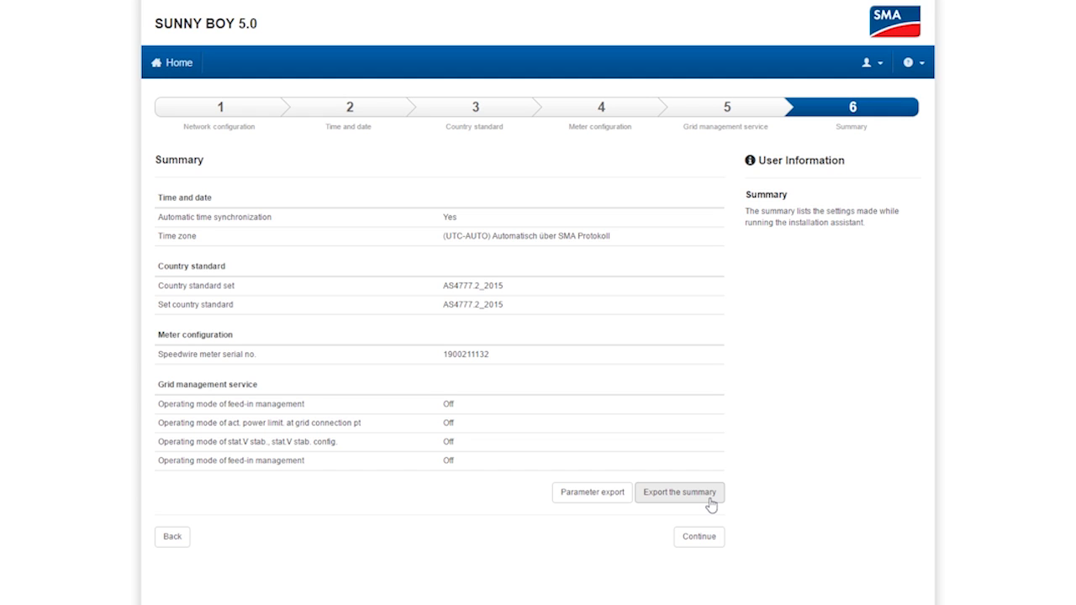
pyautogui.moveTo(598, 501)
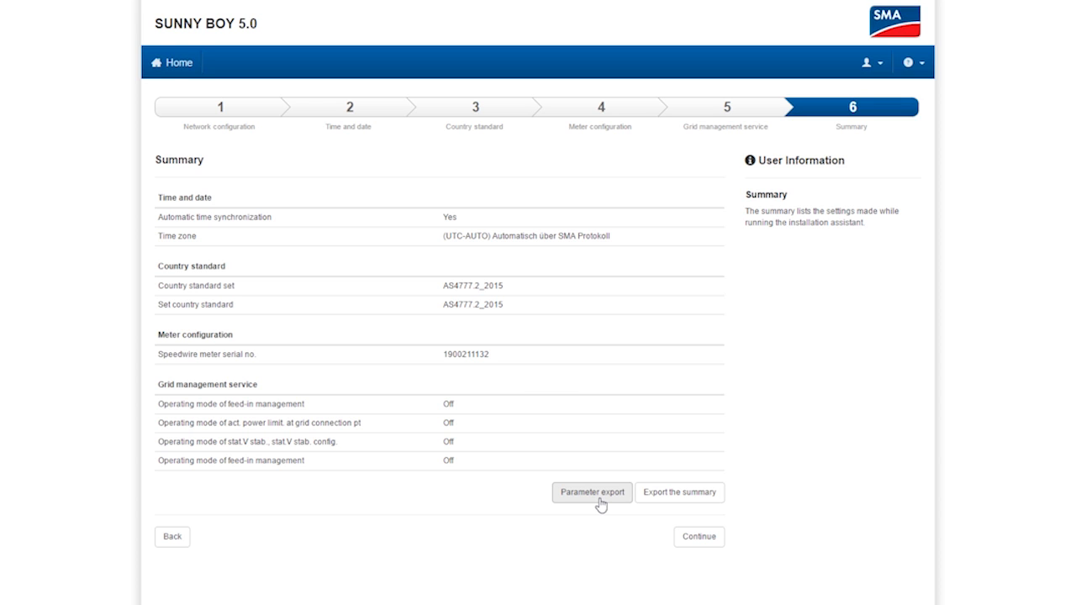
pyautogui.moveTo(701, 536)
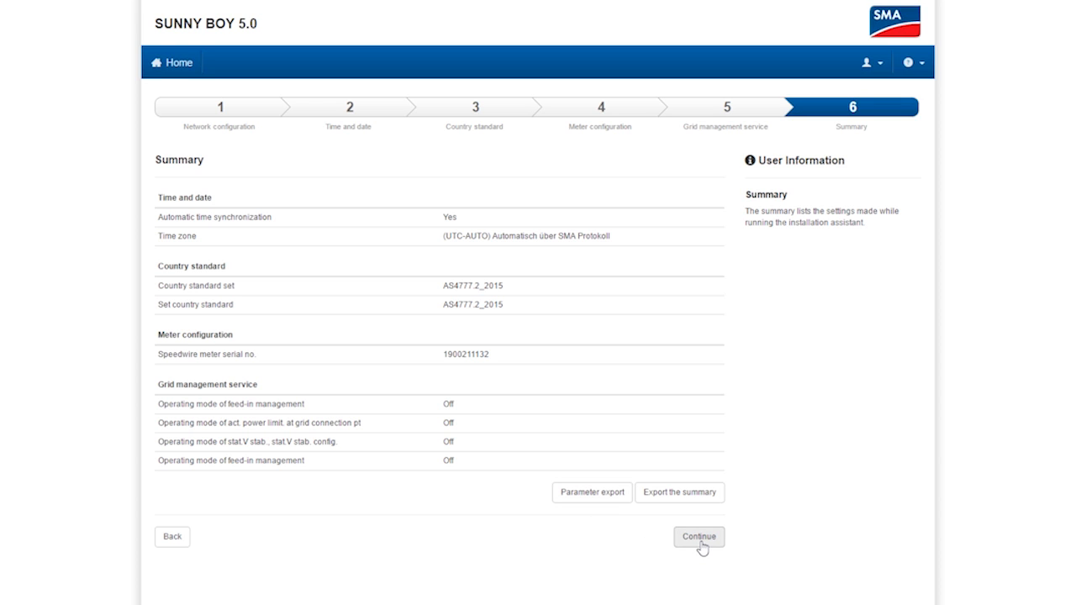
# Step: Confirm the summary to finish the assistant and return to the home dashboard
pyautogui.click(701, 536)
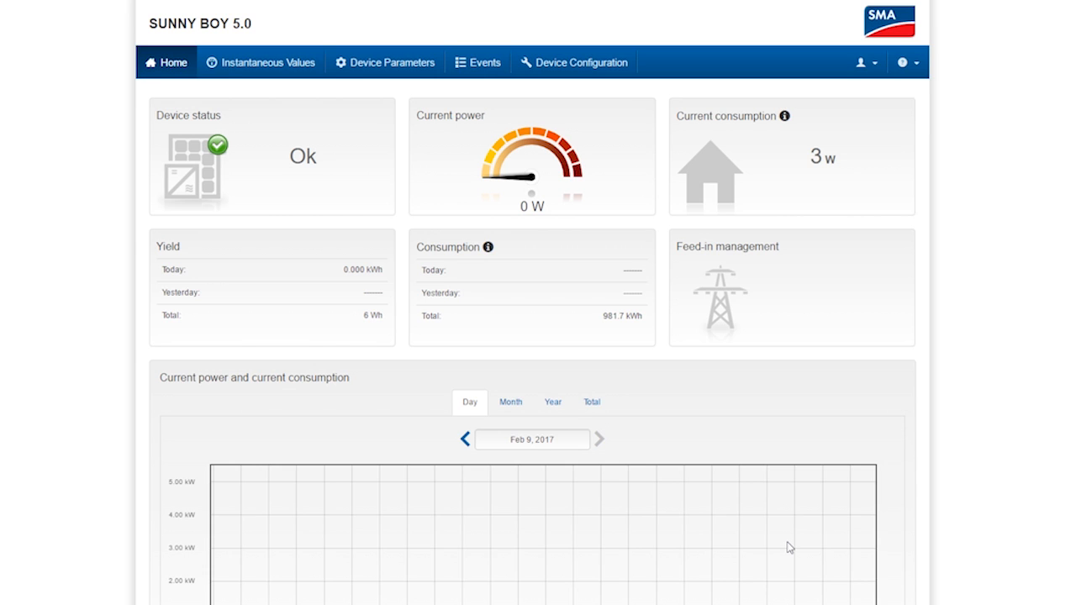
pyautogui.moveTo(460, 171)
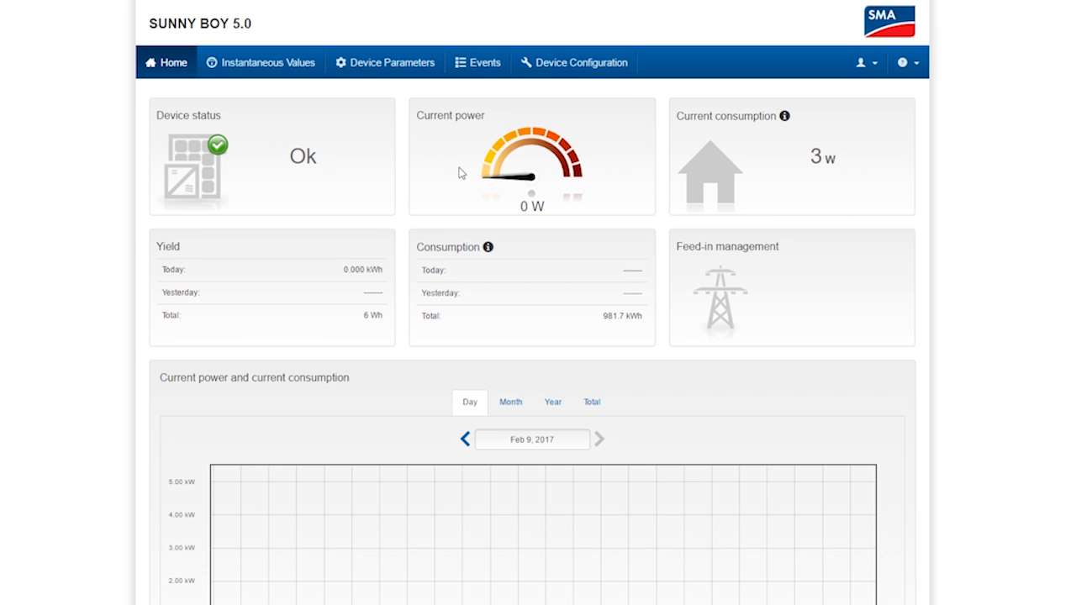
pyautogui.moveTo(798, 198)
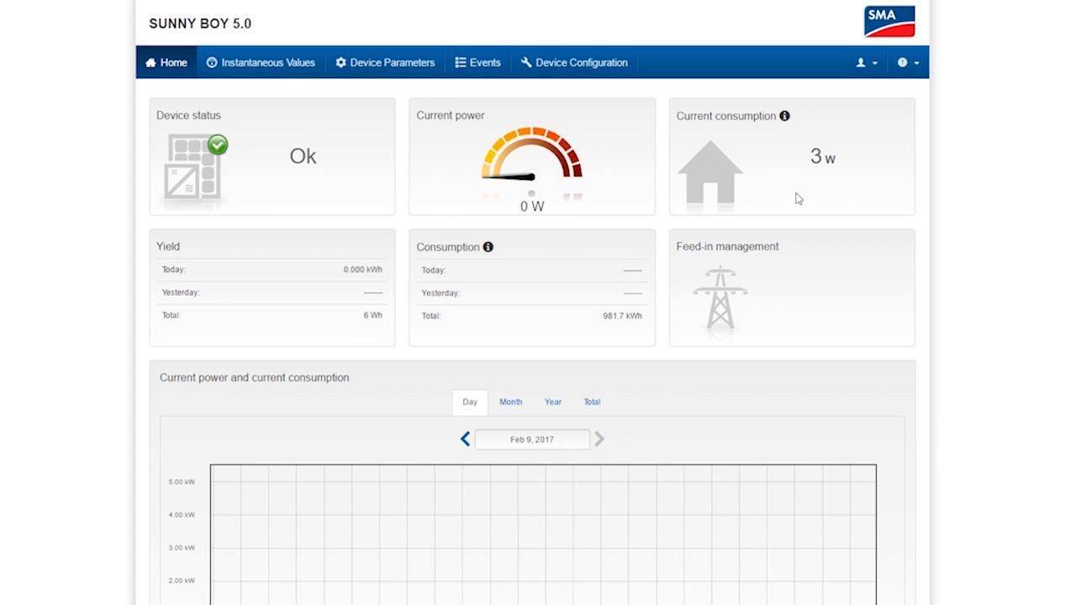
pyautogui.moveTo(353, 187)
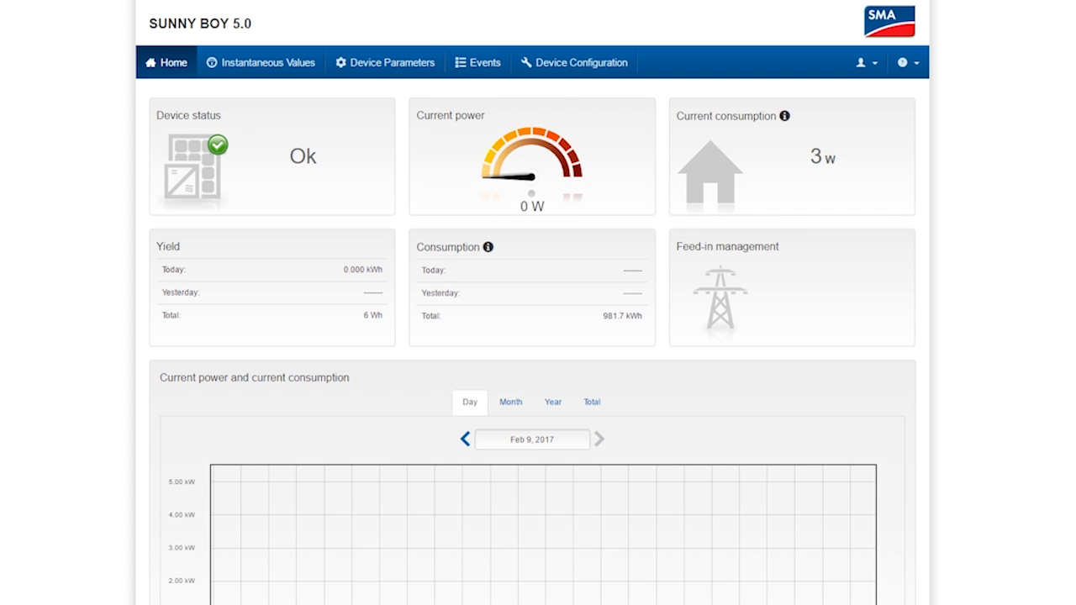
pyautogui.moveTo(666, 413)
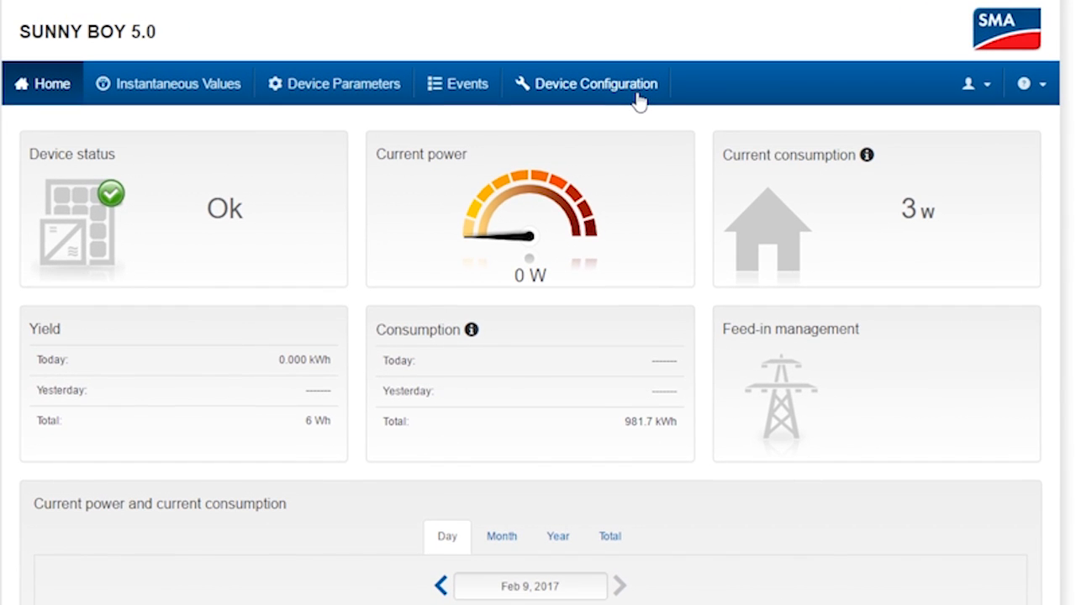
# Step: Show the settings options for inverter SN: 254 on the Device Configuration page
pyautogui.click(595, 85)
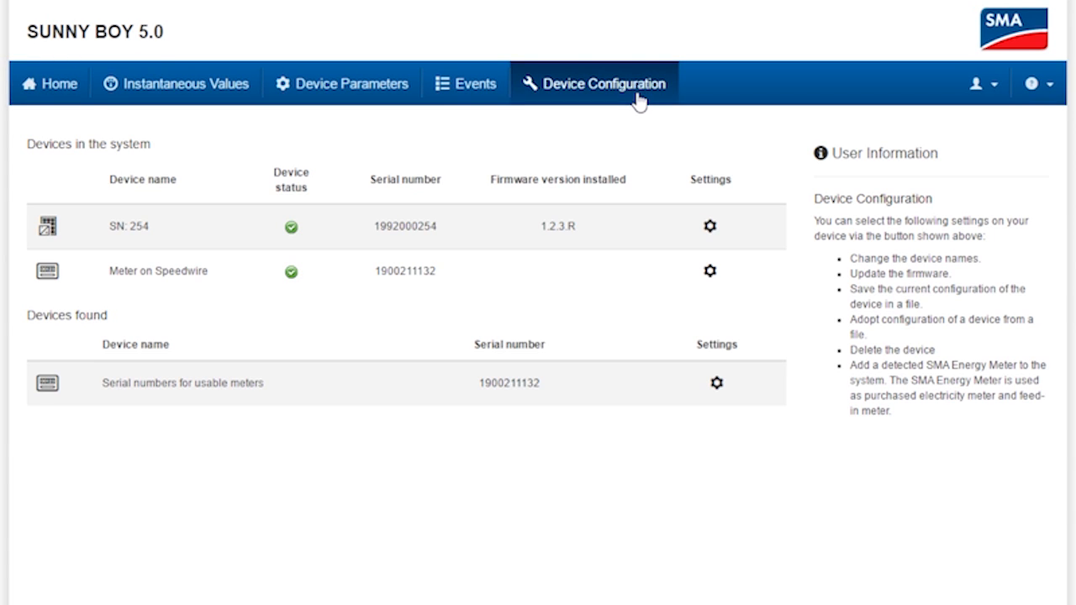
pyautogui.moveTo(711, 226)
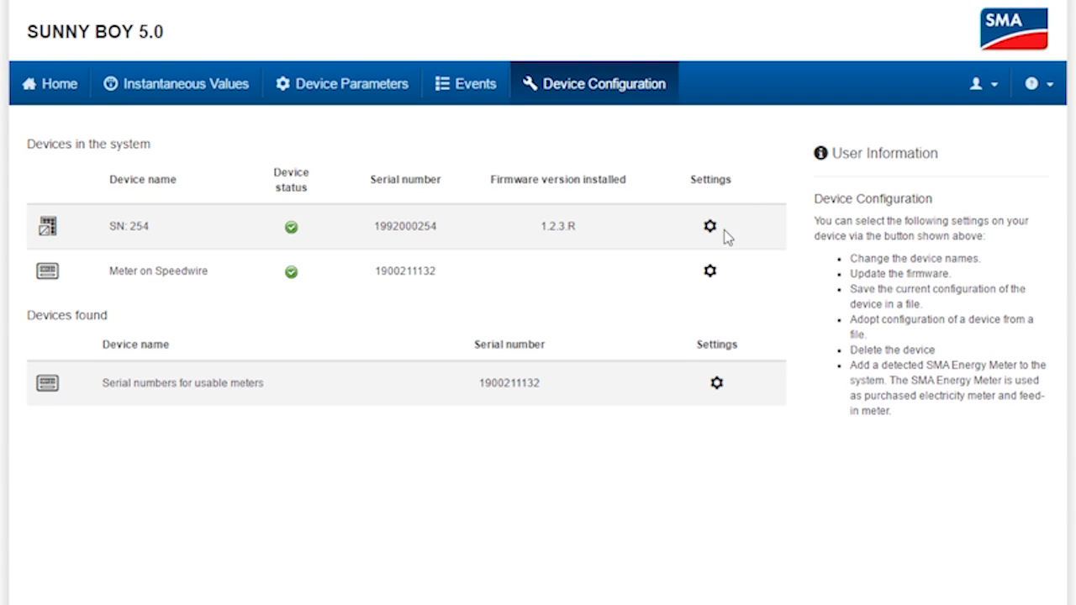
pyautogui.click(710, 225)
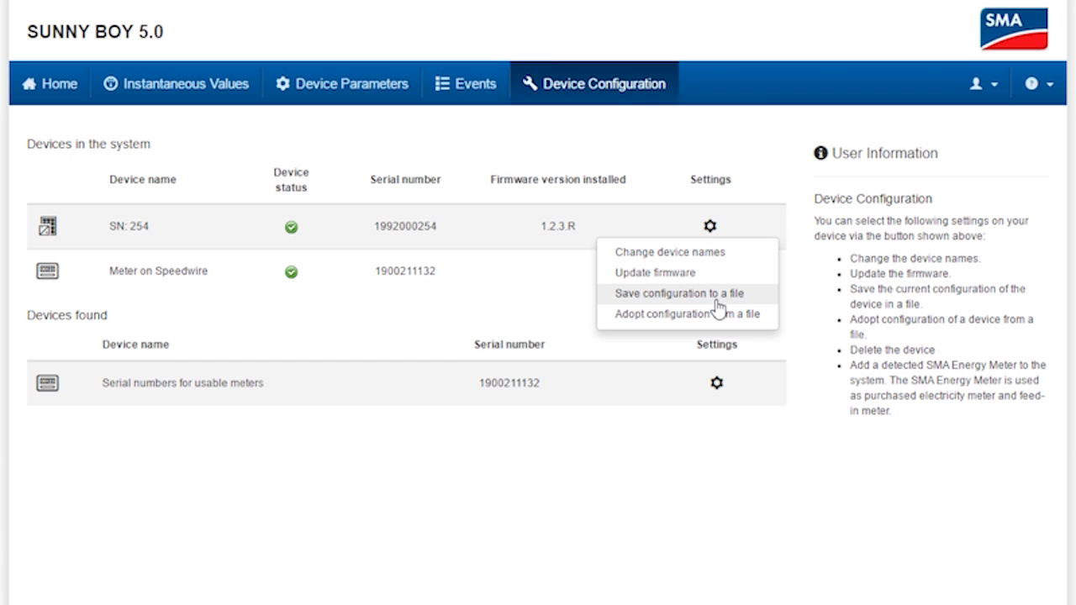
pyautogui.moveTo(40, 109)
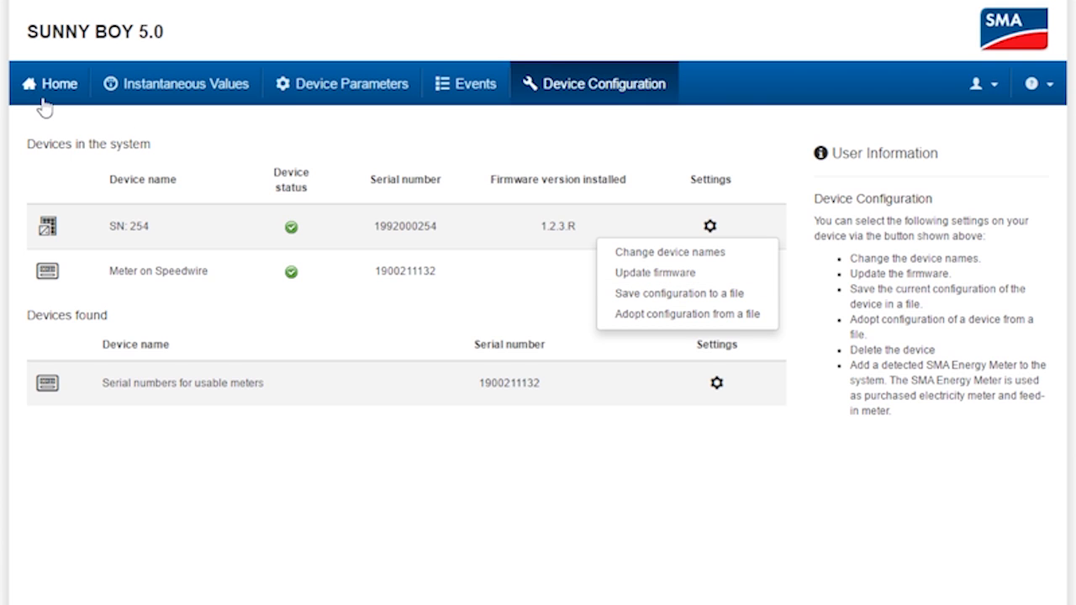
# Step: Return to Home and log out of the installer account via the user menu
pyautogui.click(52, 84)
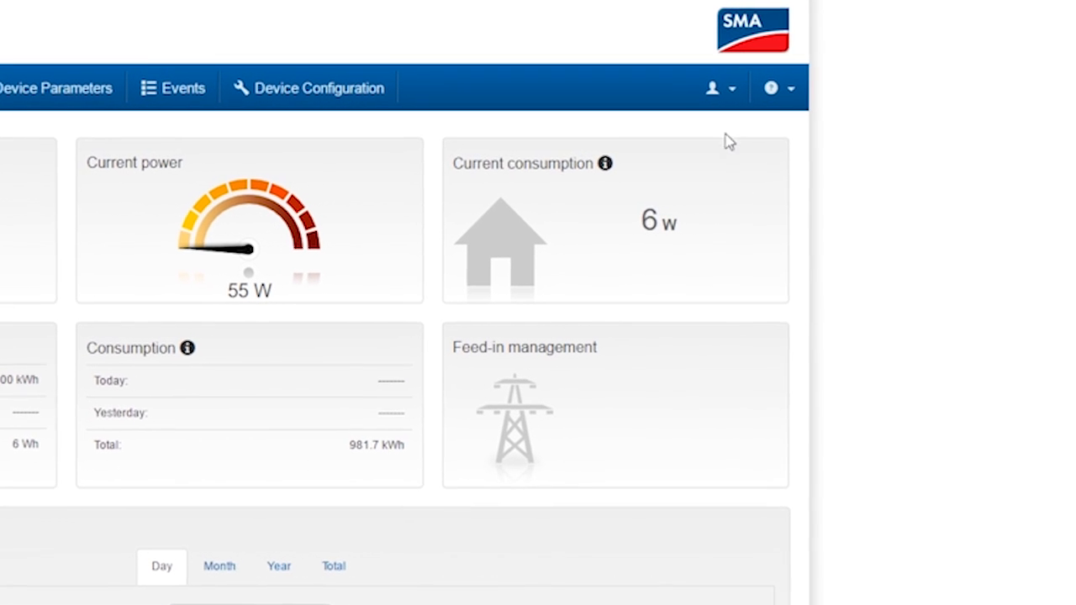
pyautogui.click(711, 87)
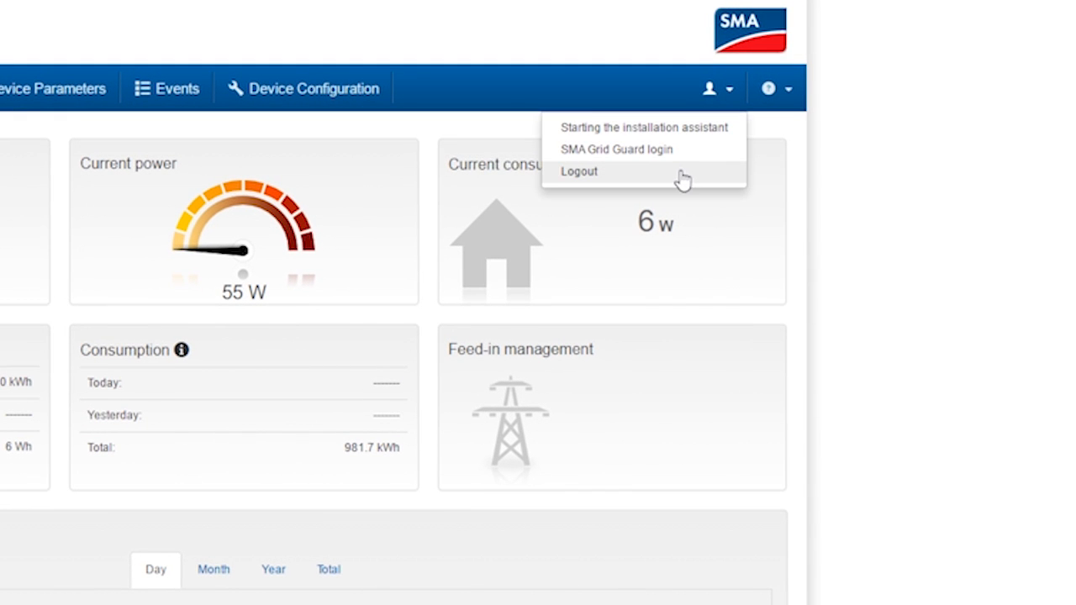
pyautogui.click(578, 171)
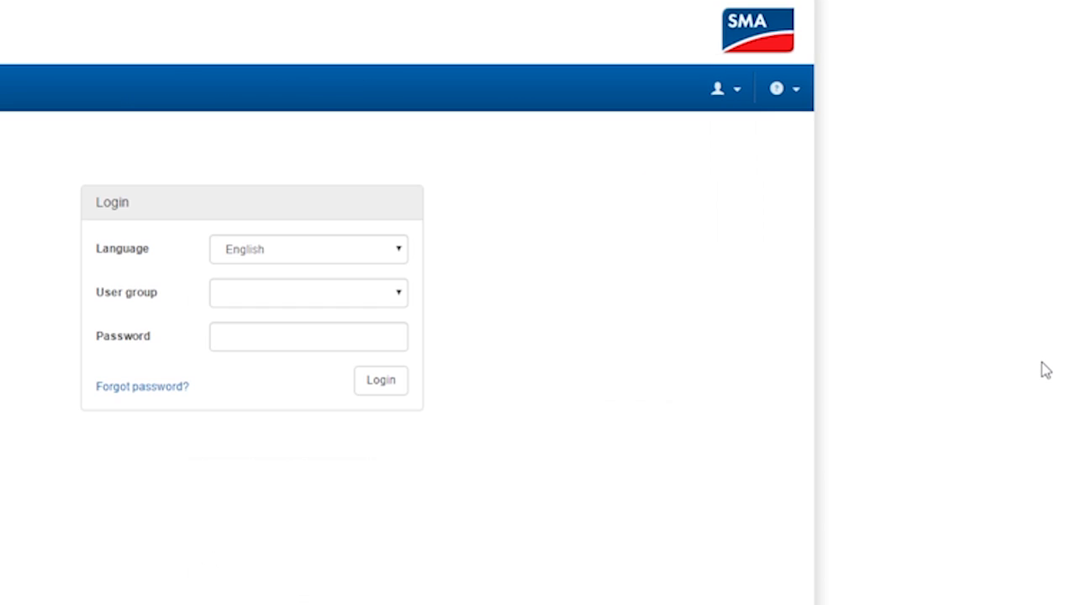